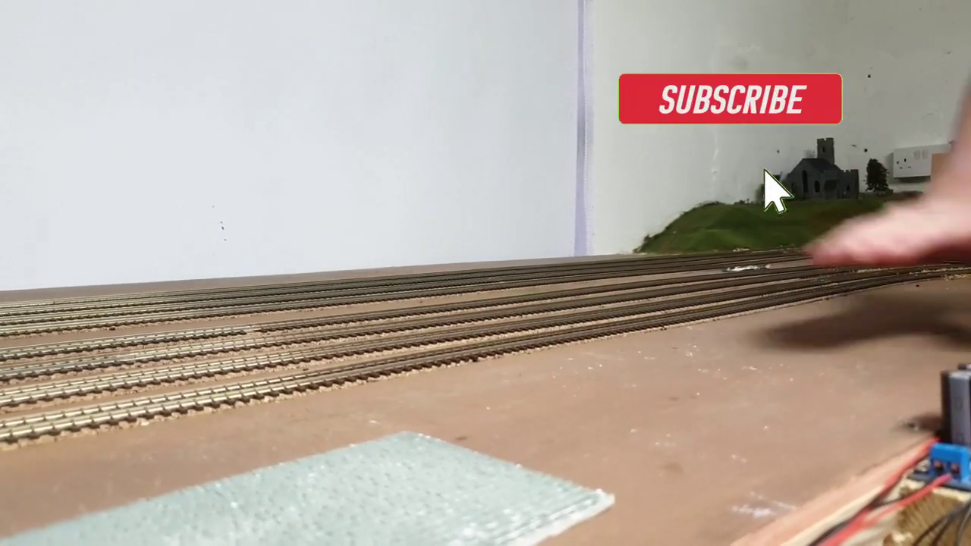
pyautogui.click(724, 99)
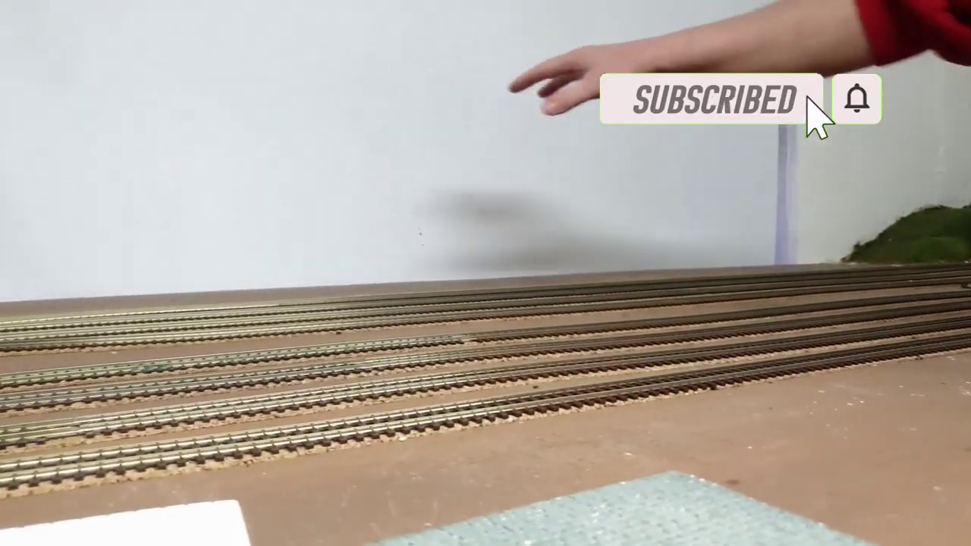